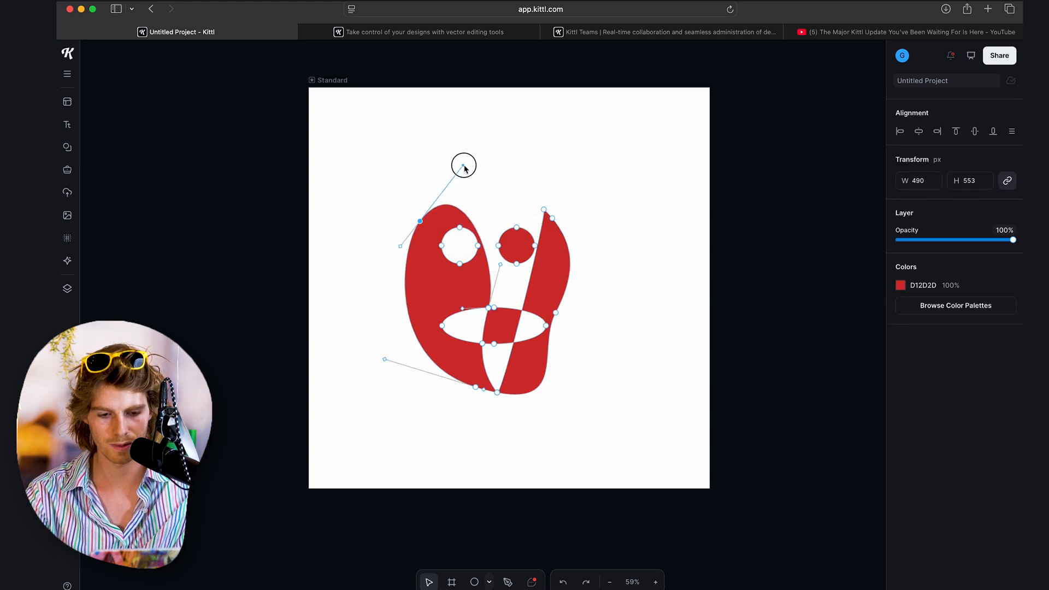
- Remove the red abstract logo shape, leaving the square artboard empty
left_click(627, 306)
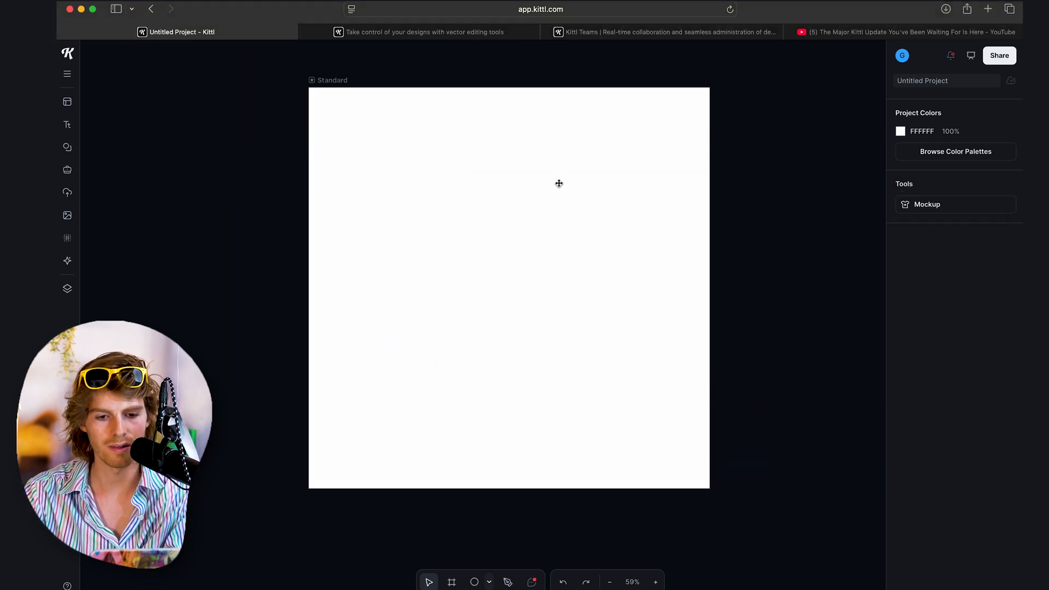
- Upload the blue pen-tool SVG from the Uploads panel onto the artboard
left_click(66, 193)
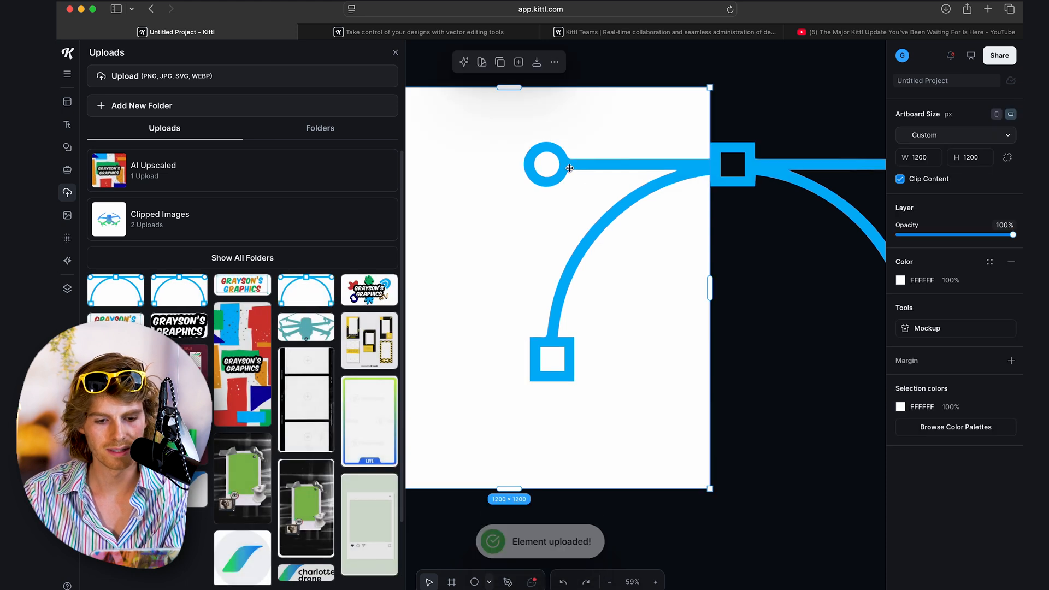
left_click(394, 52)
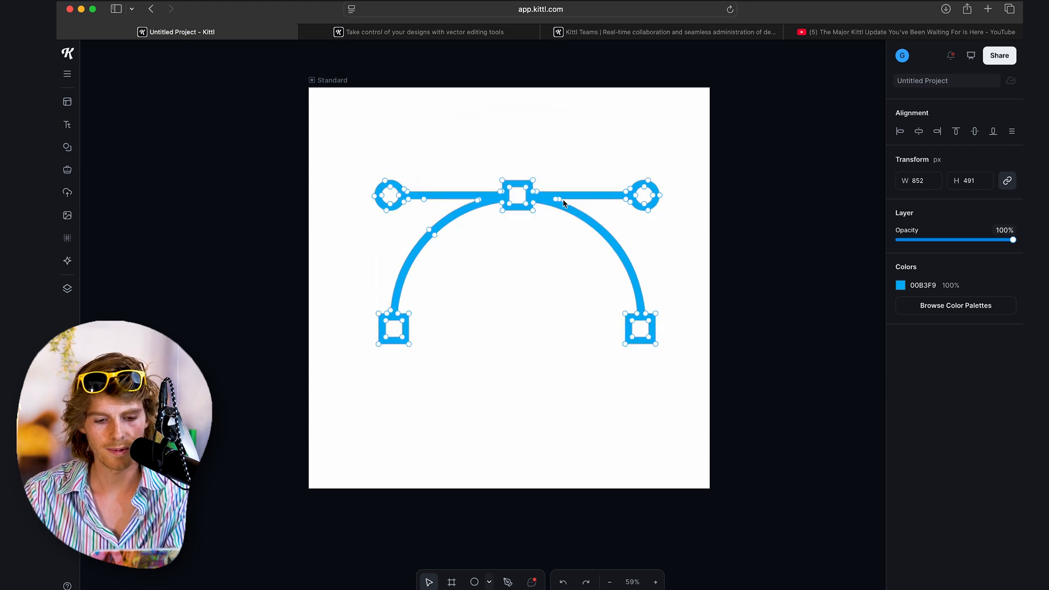
mouse_move(645, 208)
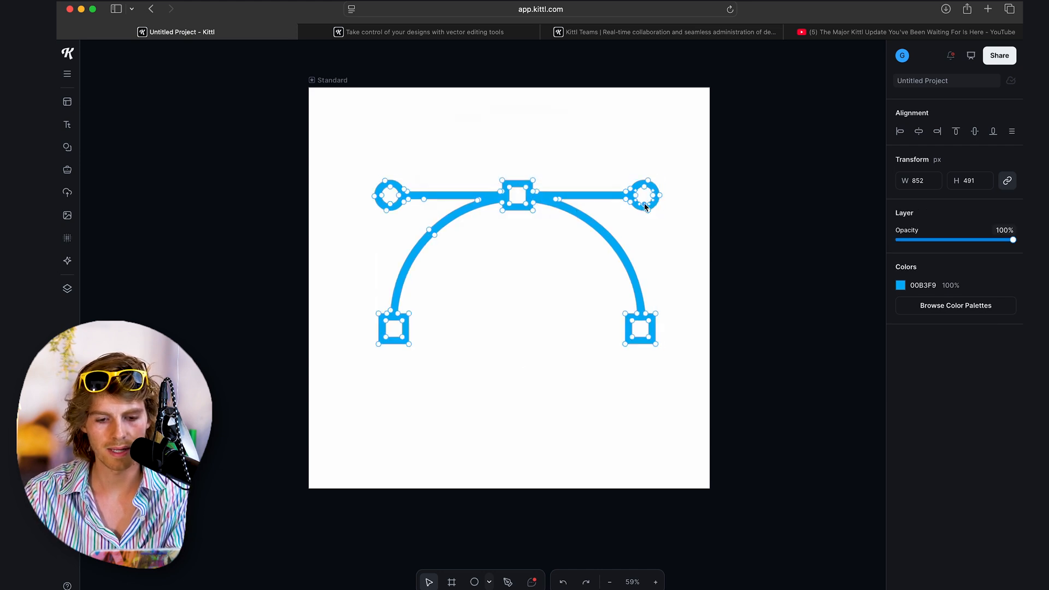